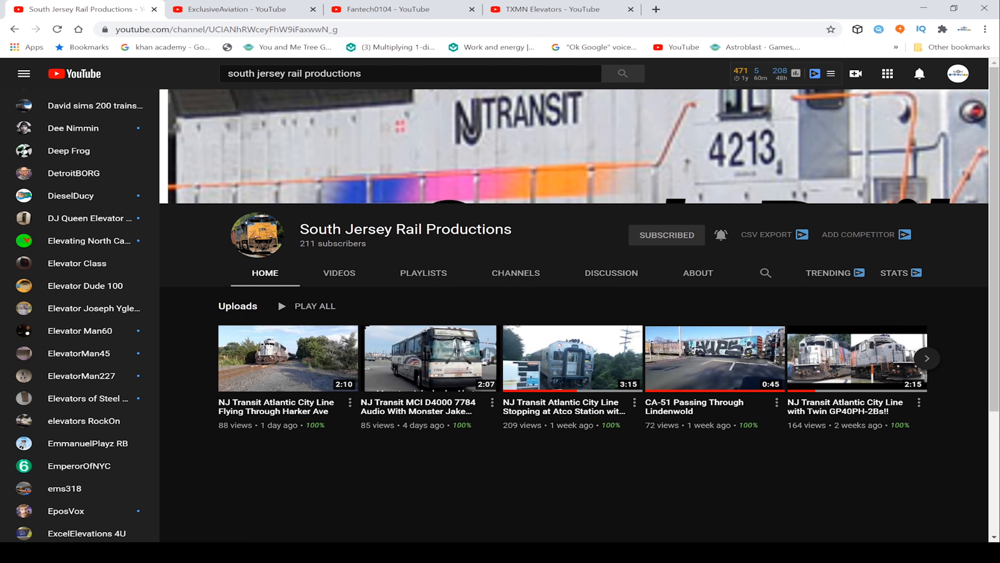
mouse_move(175, 471)
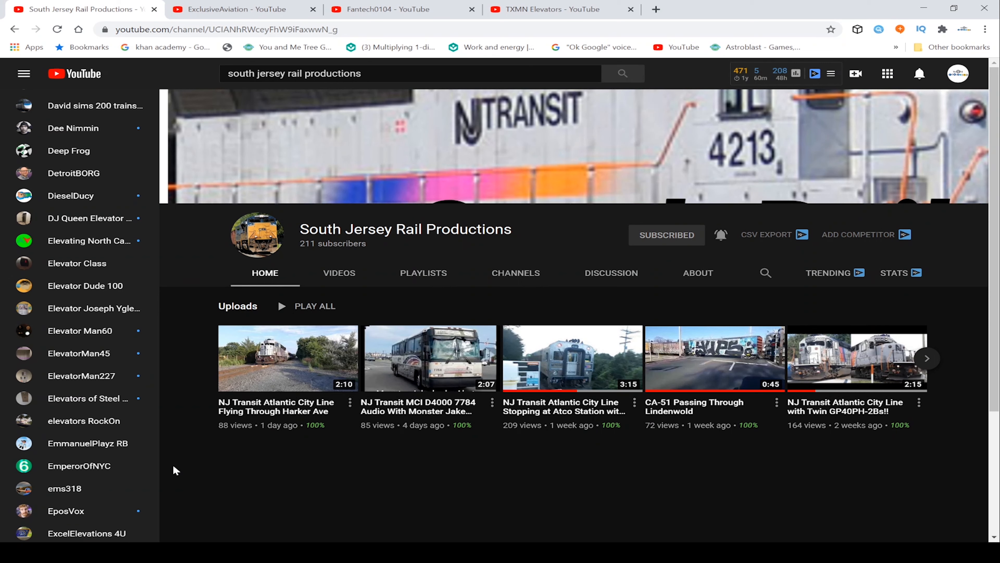
mouse_move(164, 394)
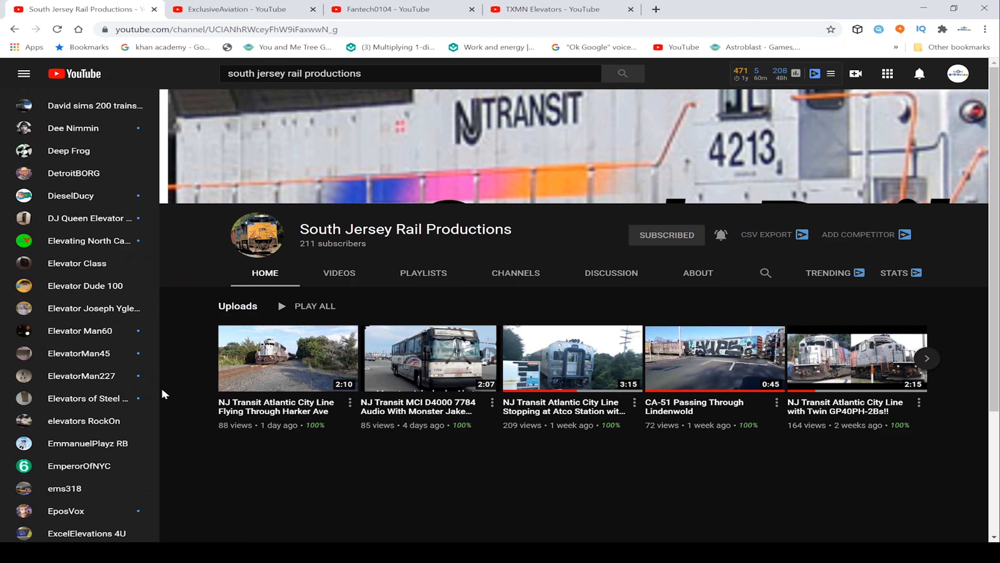
mouse_move(171, 352)
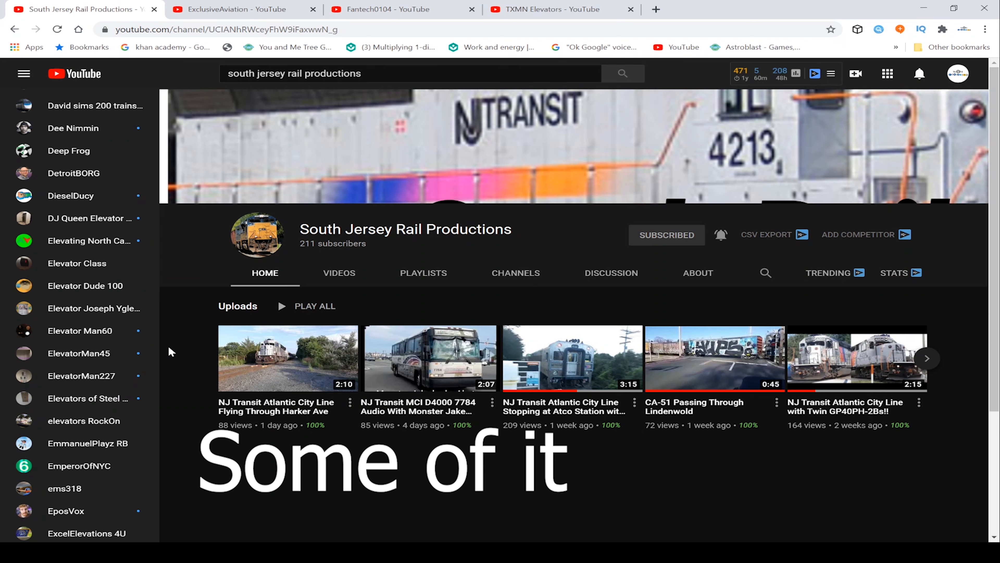
mouse_move(181, 342)
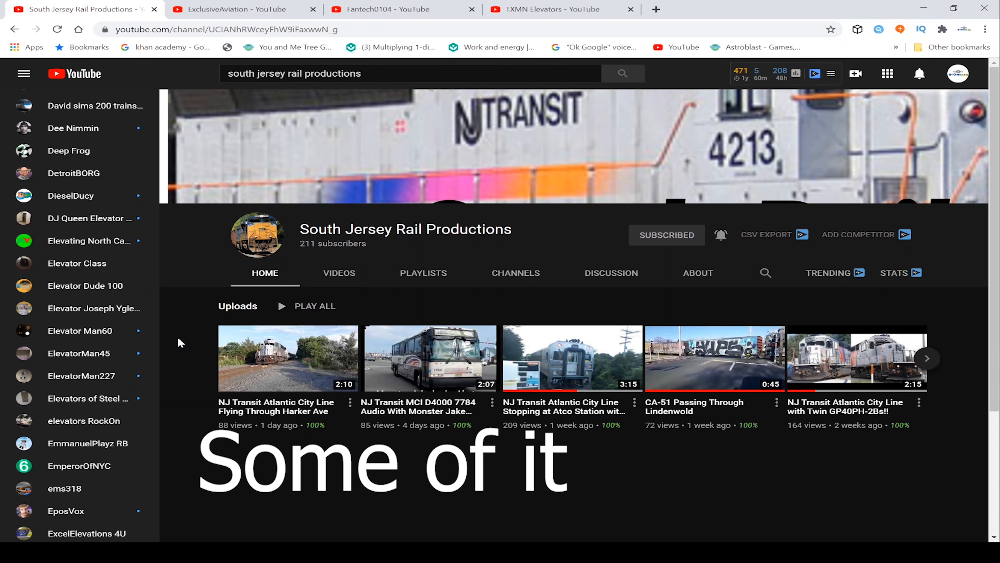
mouse_move(624, 210)
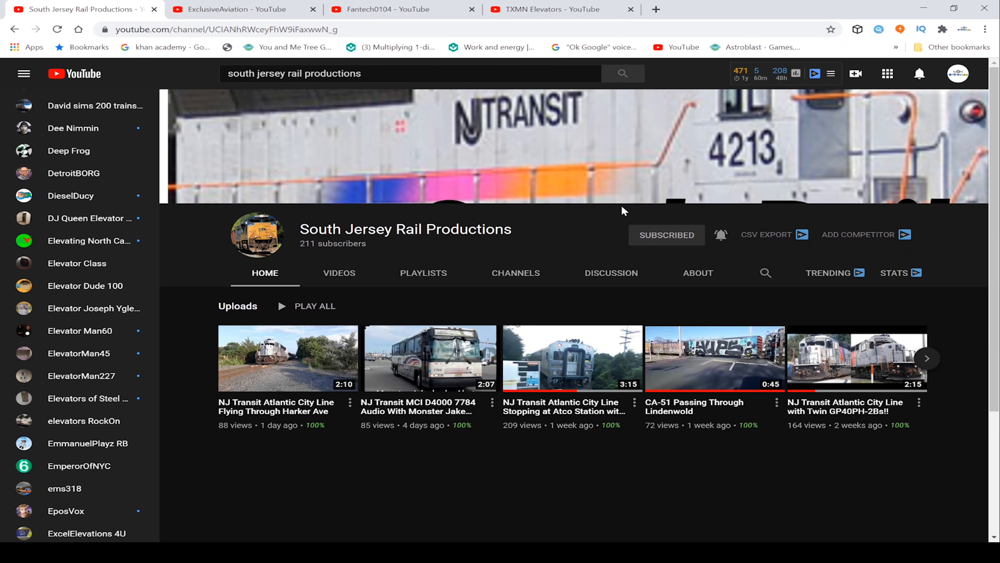
mouse_move(576, 192)
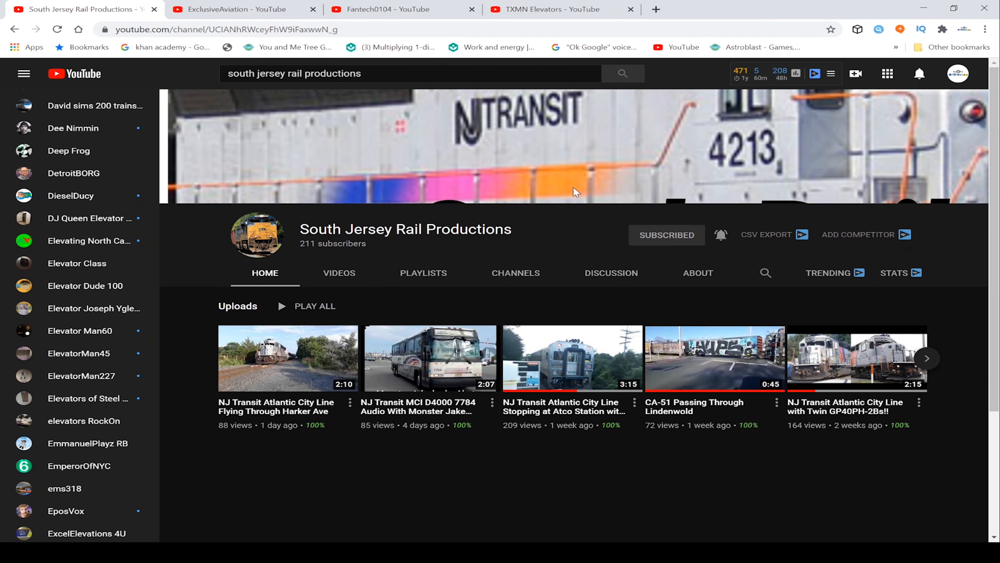
mouse_move(237, 215)
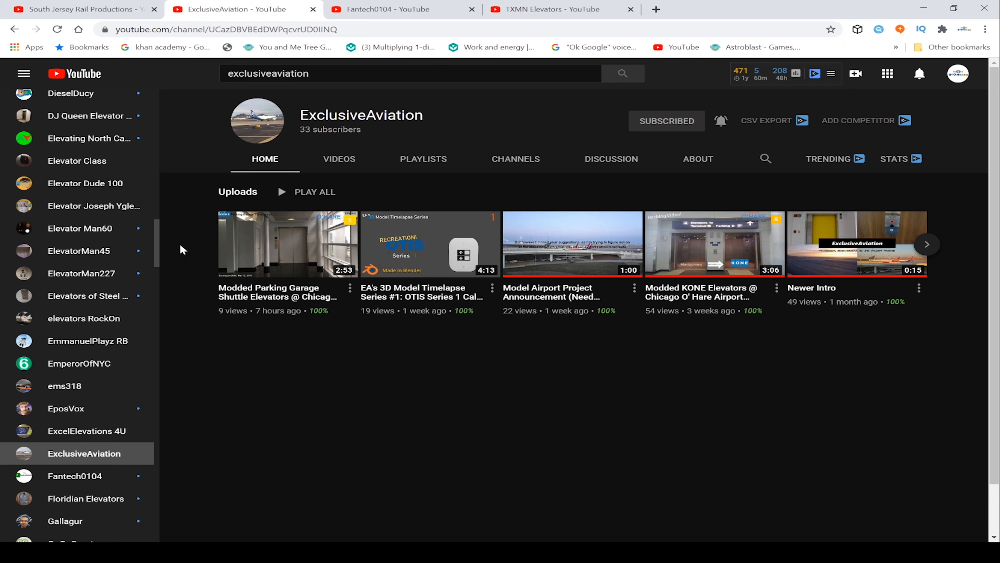
mouse_move(324, 429)
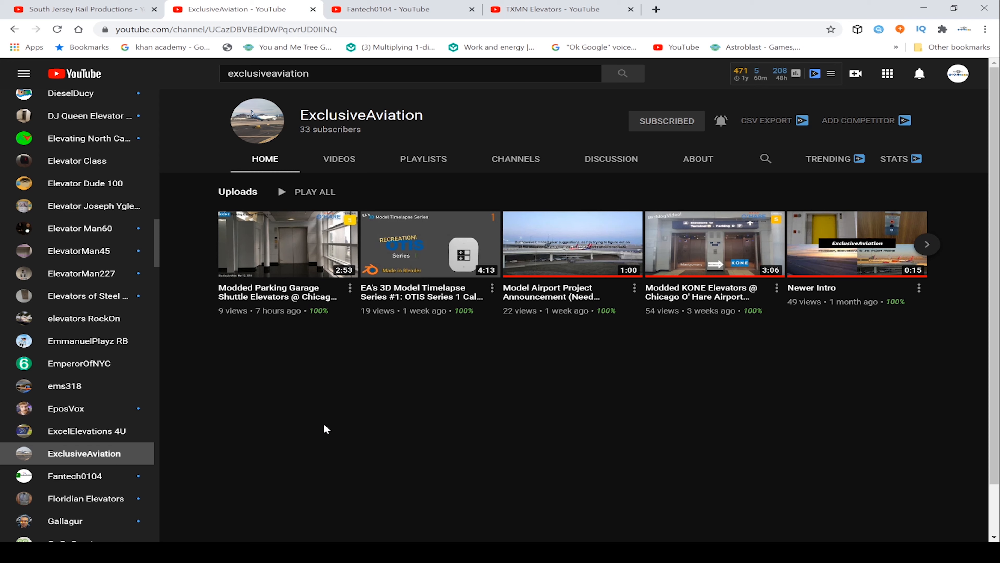
mouse_move(185, 159)
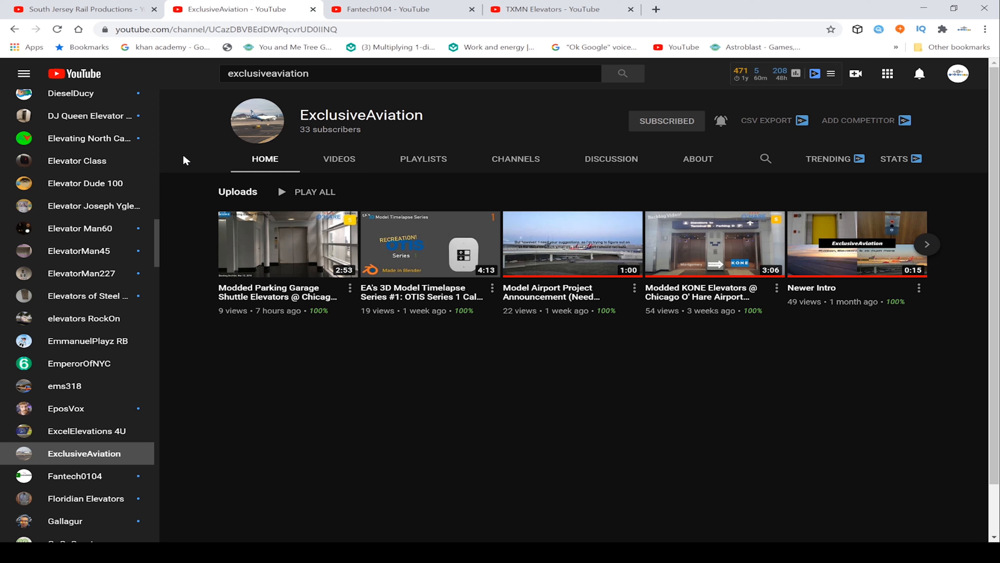
mouse_move(211, 104)
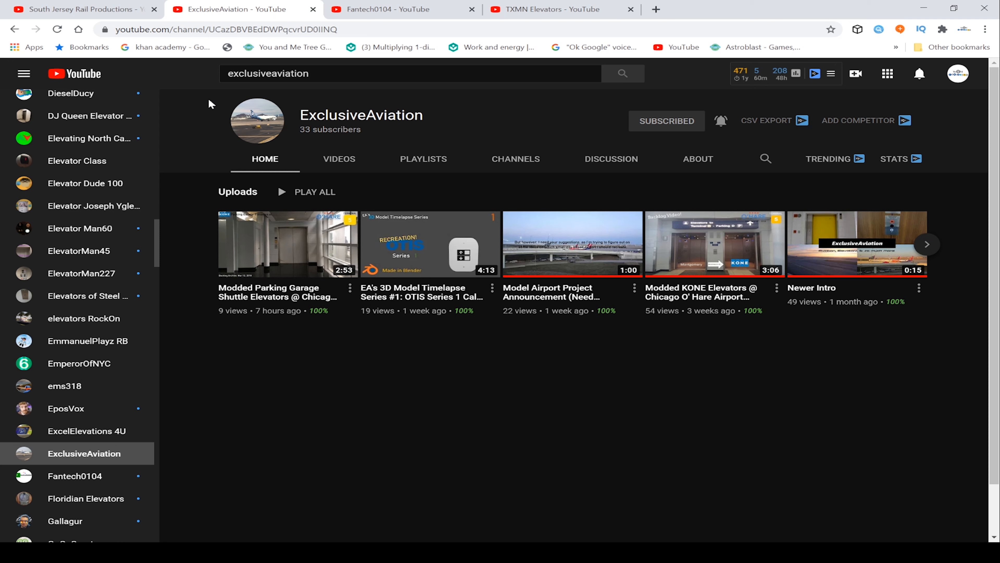
mouse_move(553, 120)
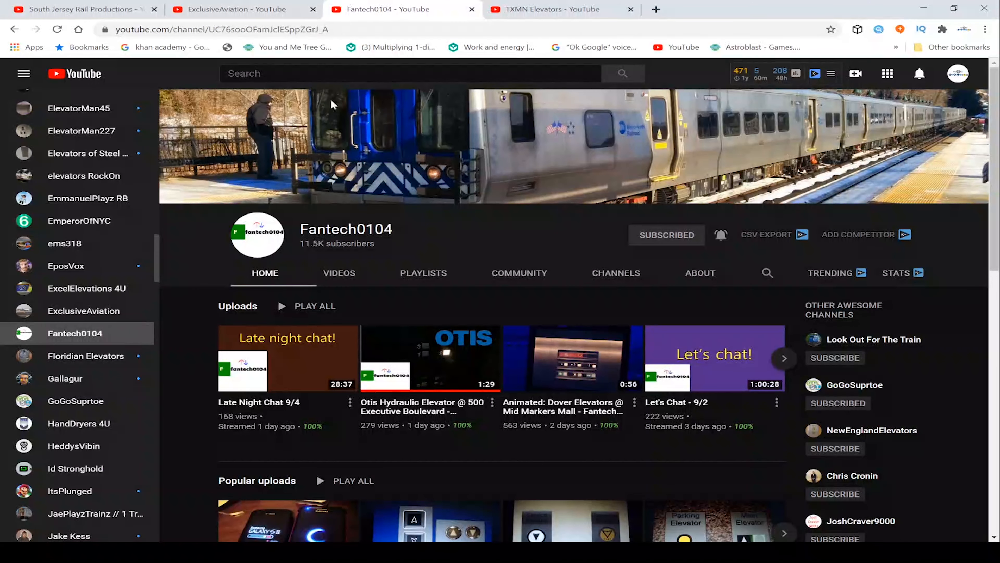
Browse the Fantech0104 channel page, then switch to the TXMN Elevators channel tab.
scroll(down, 3)
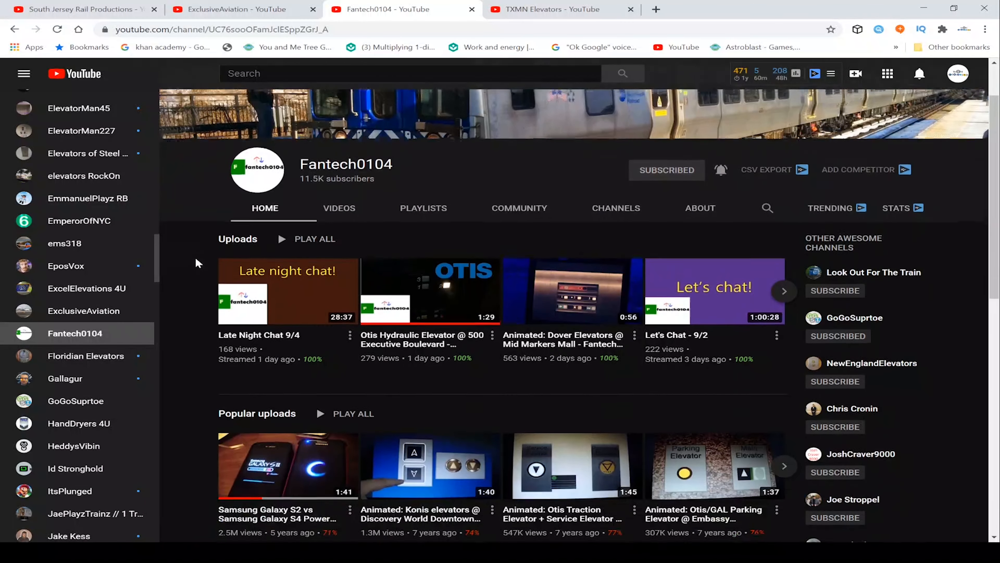
scroll(down, 3)
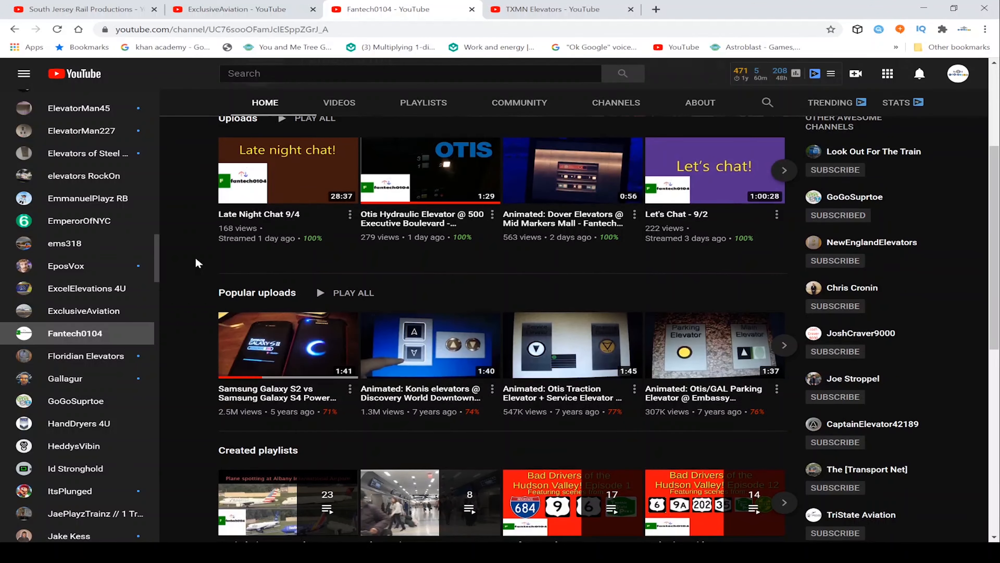
scroll(down, 3)
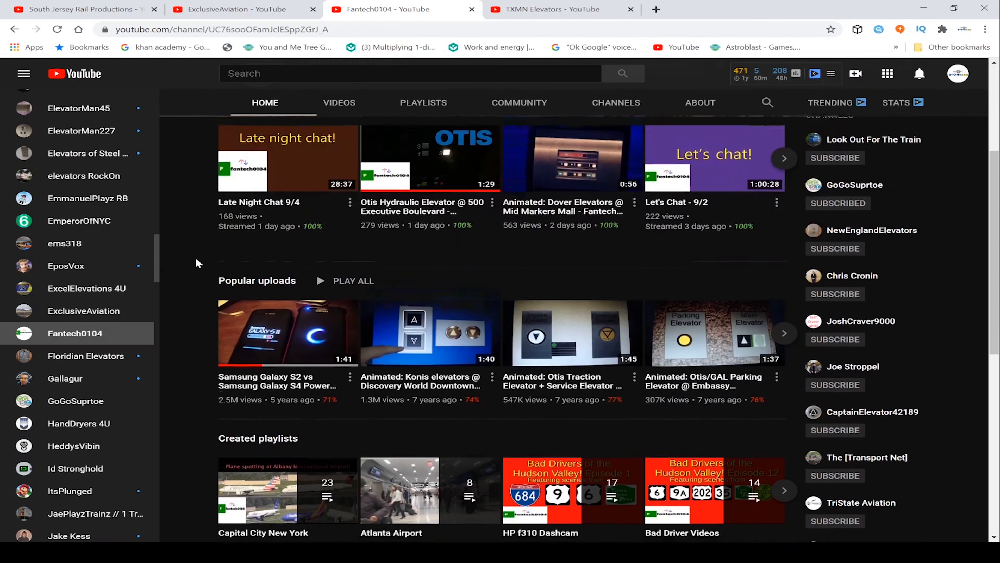
scroll(up, 3)
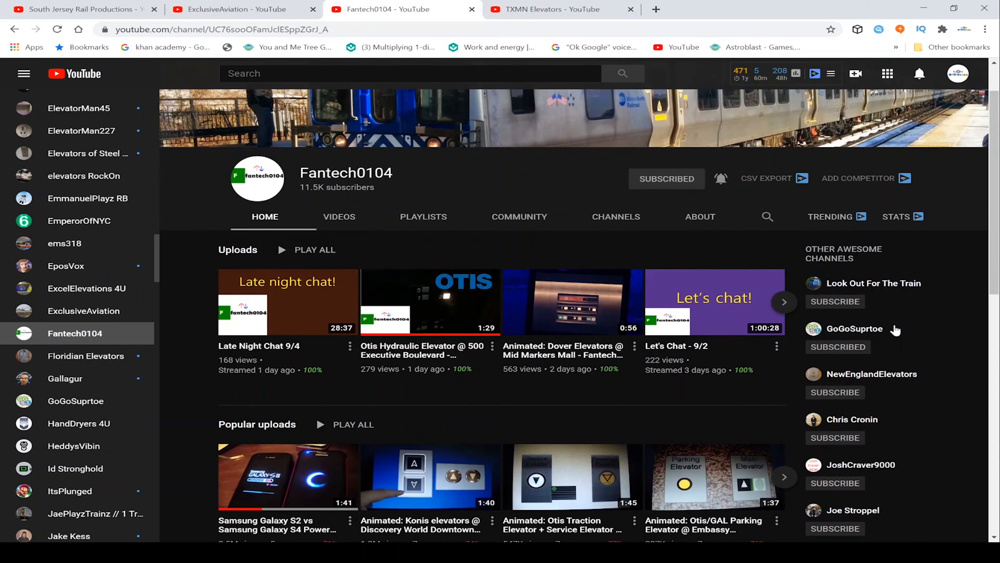
mouse_move(236, 344)
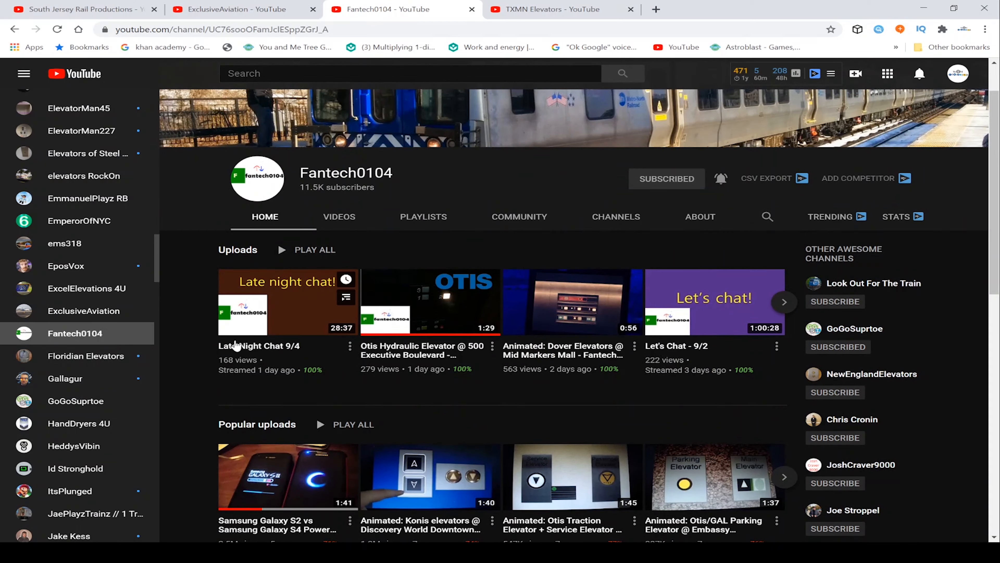
mouse_move(202, 233)
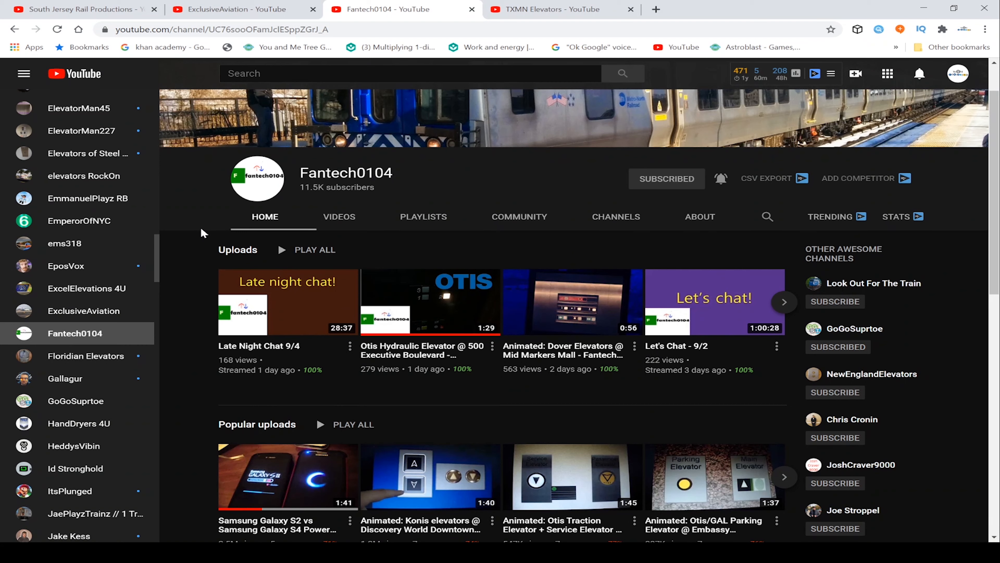
mouse_move(432, 177)
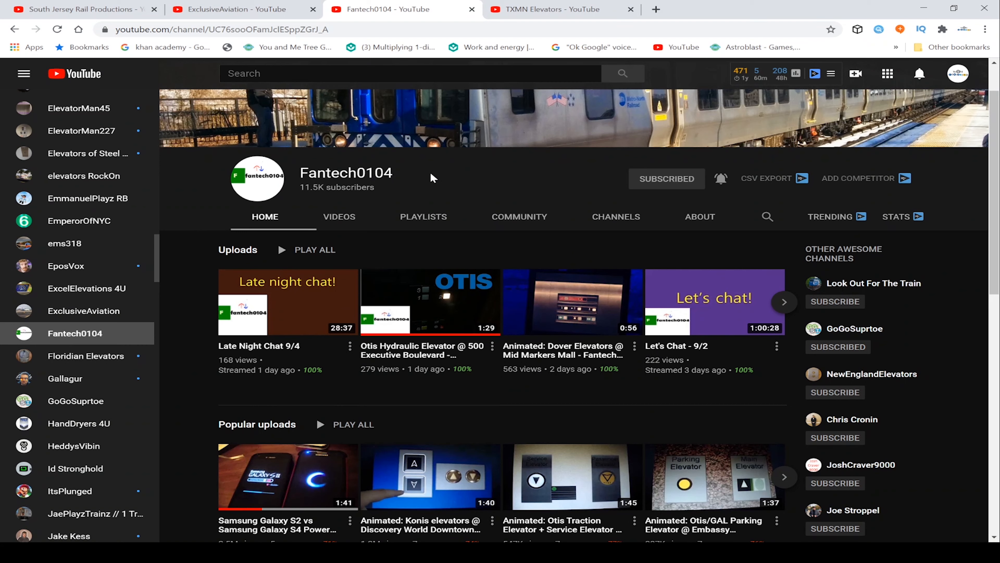
mouse_move(421, 106)
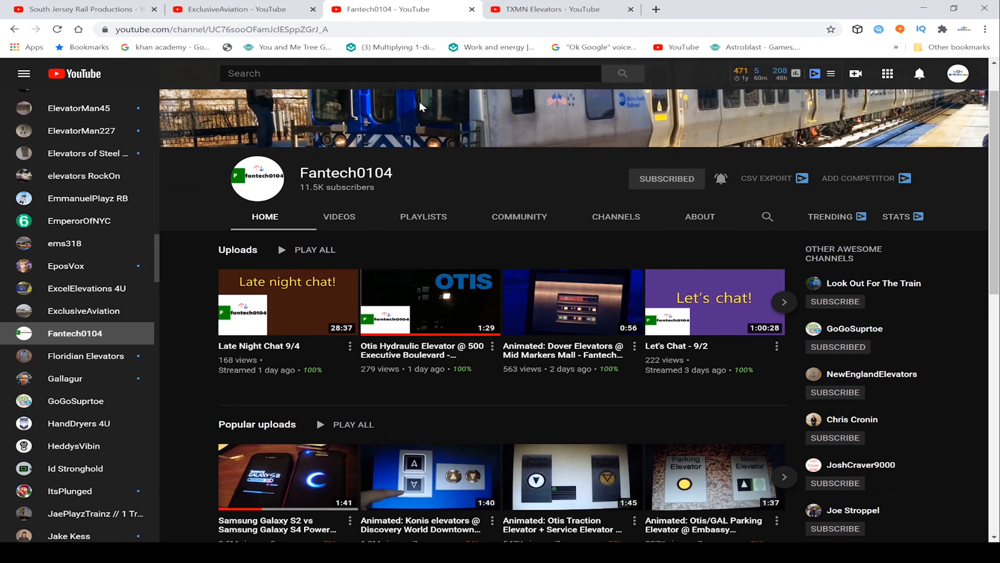
mouse_move(488, 193)
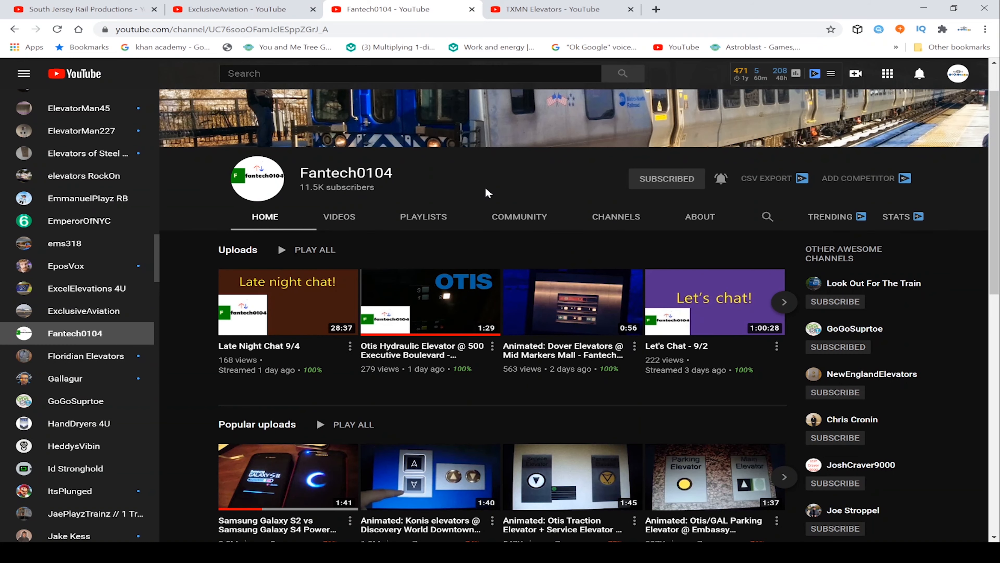
click(561, 9)
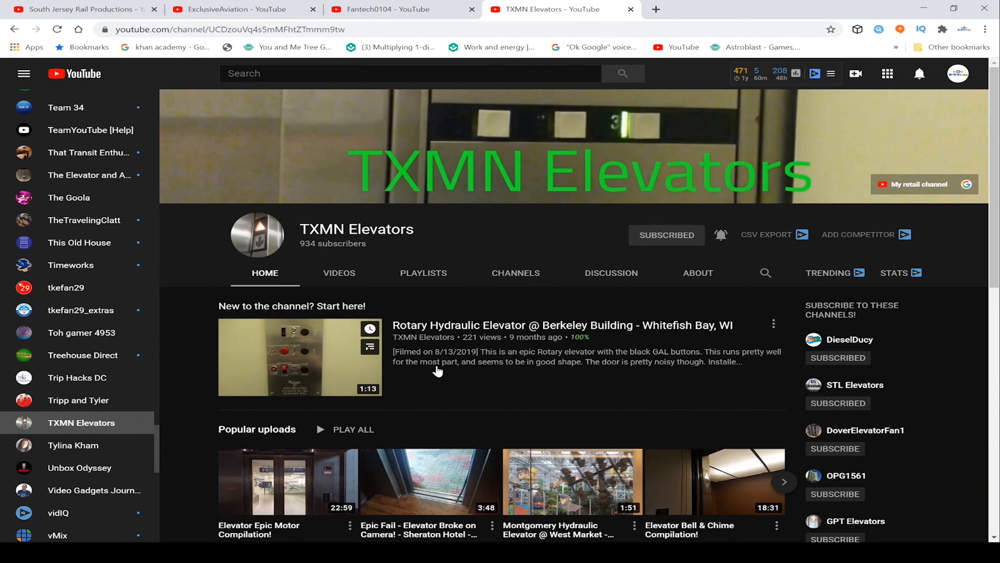
Scroll down the TXMN Elevators channel home page toward its uploads.
scroll(down, 3)
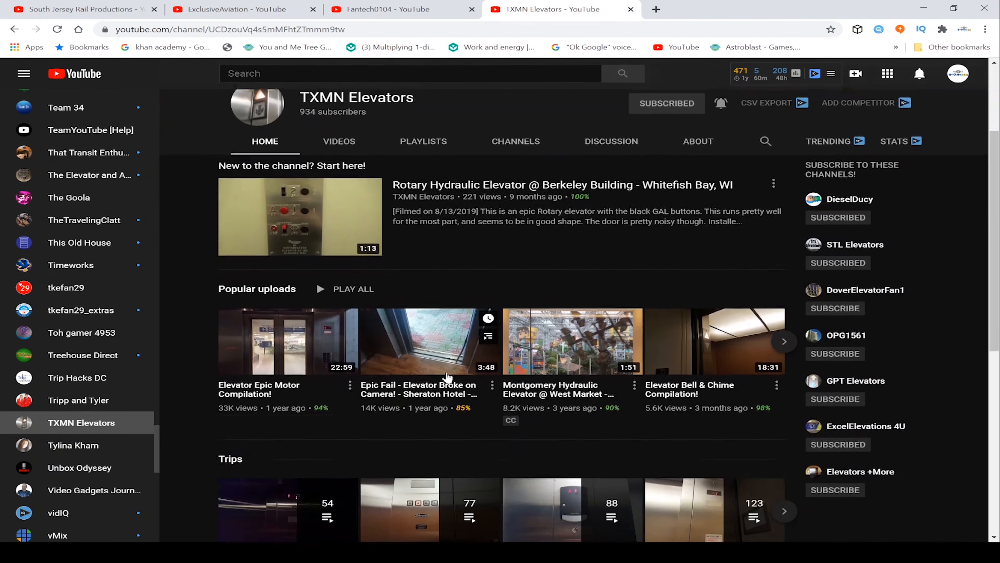
scroll(down, 3)
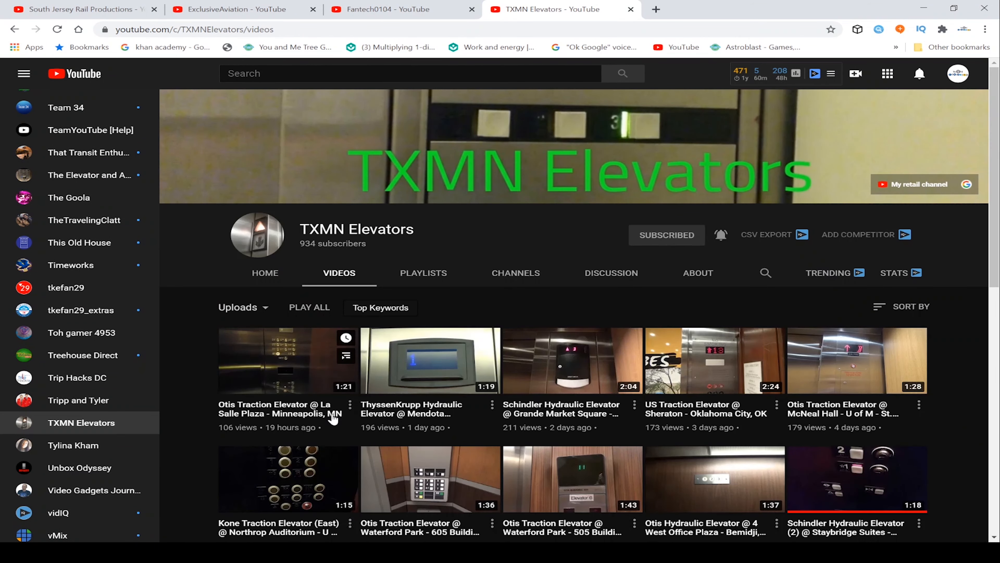
Browse the Uploads grid down to month-old elevator videos, then return to HOME.
scroll(down, 3)
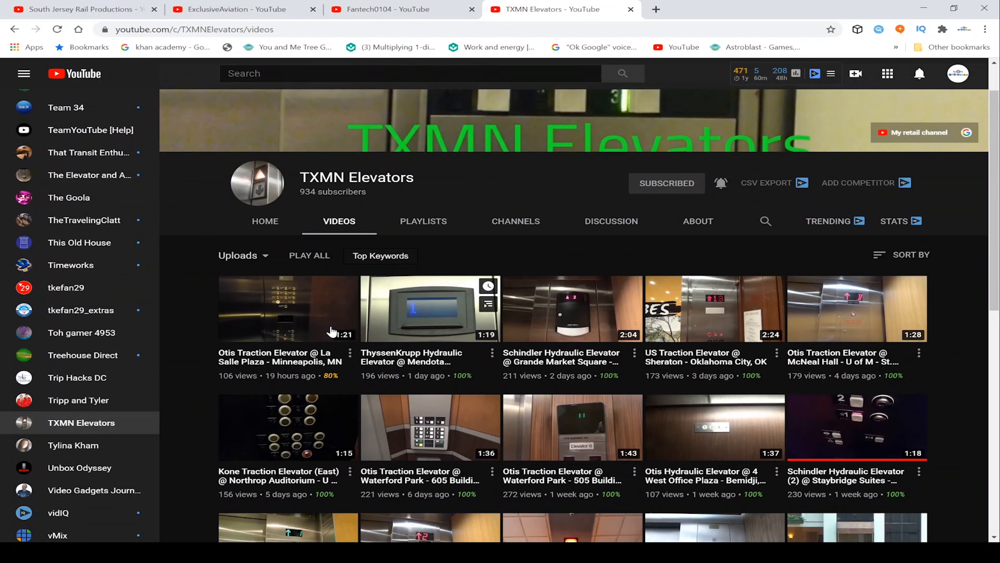
mouse_move(560, 355)
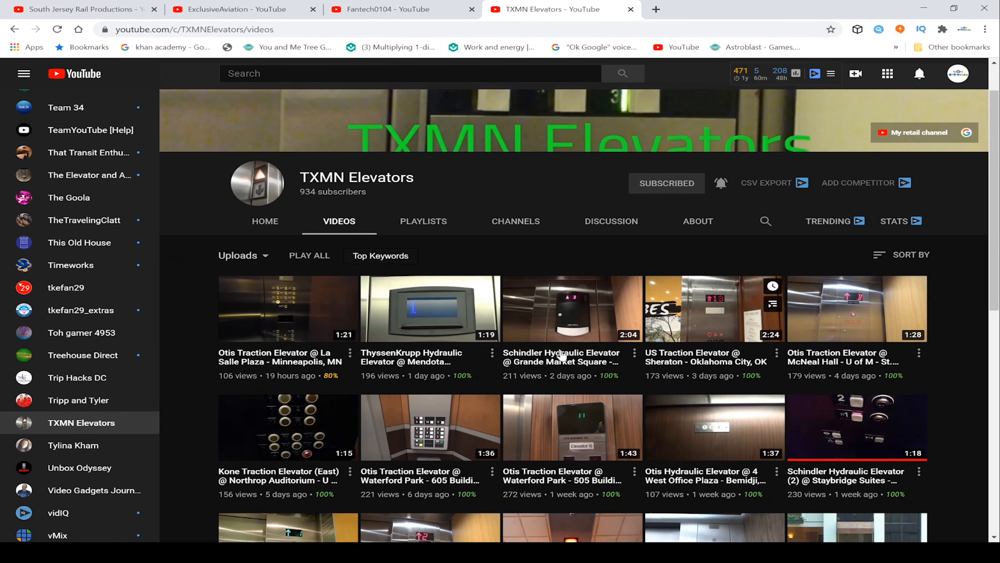
scroll(down, 3)
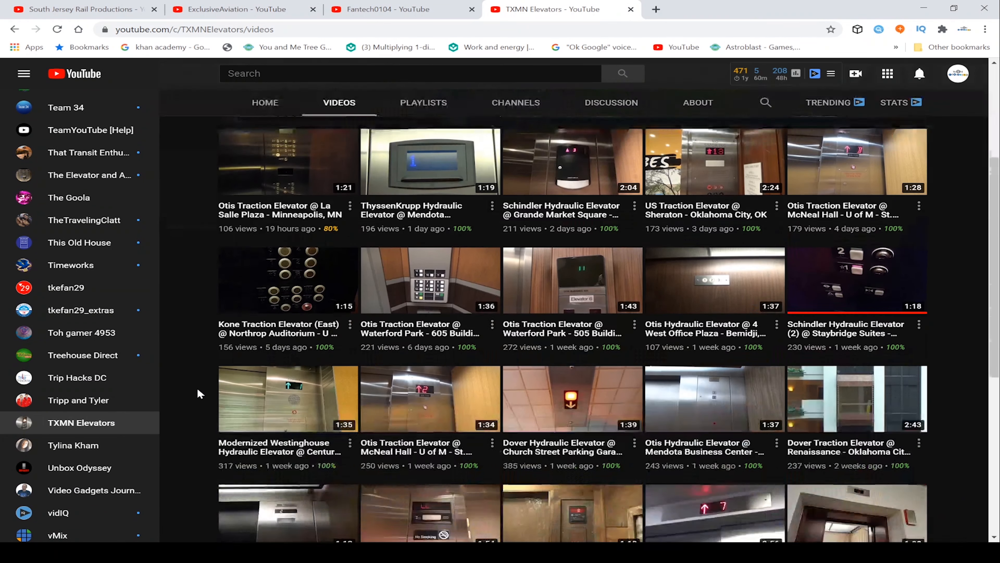
scroll(down, 3)
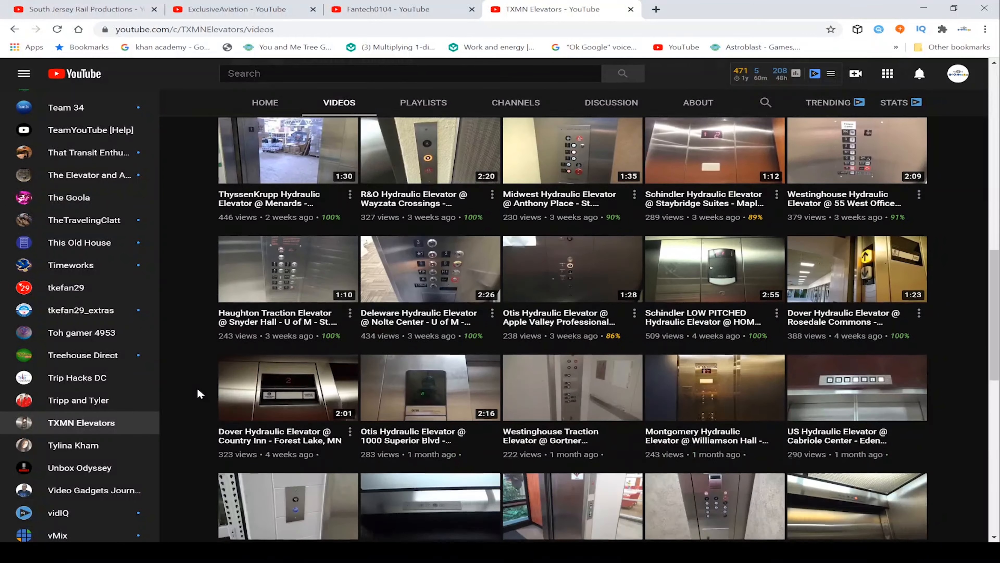
scroll(down, 3)
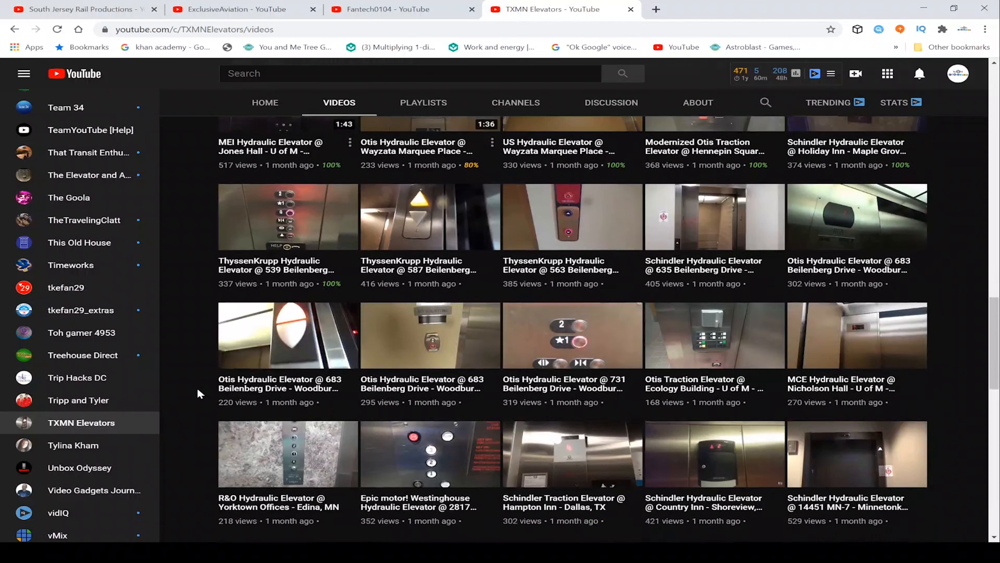
click(264, 102)
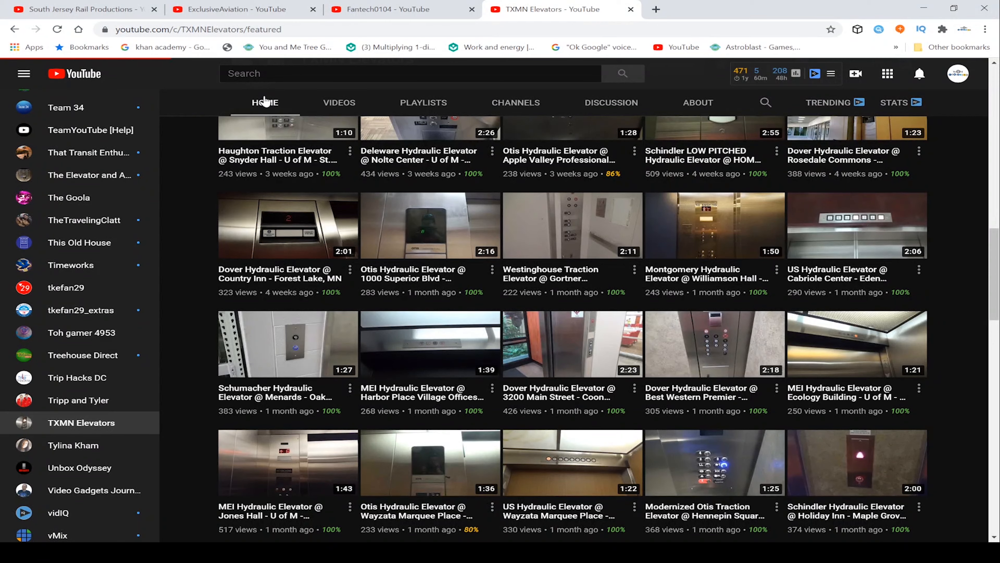
scroll(up, 3)
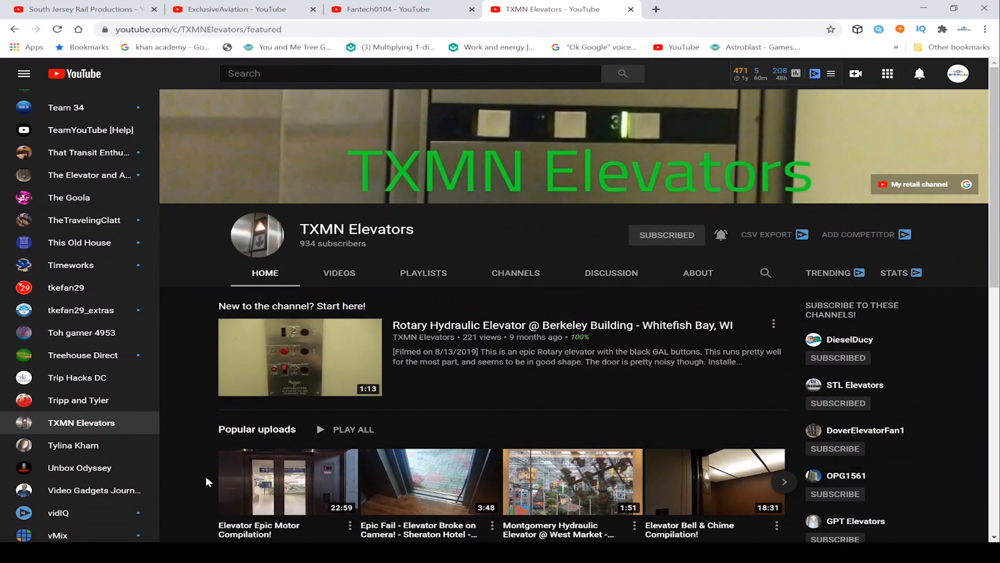
scroll(down, 3)
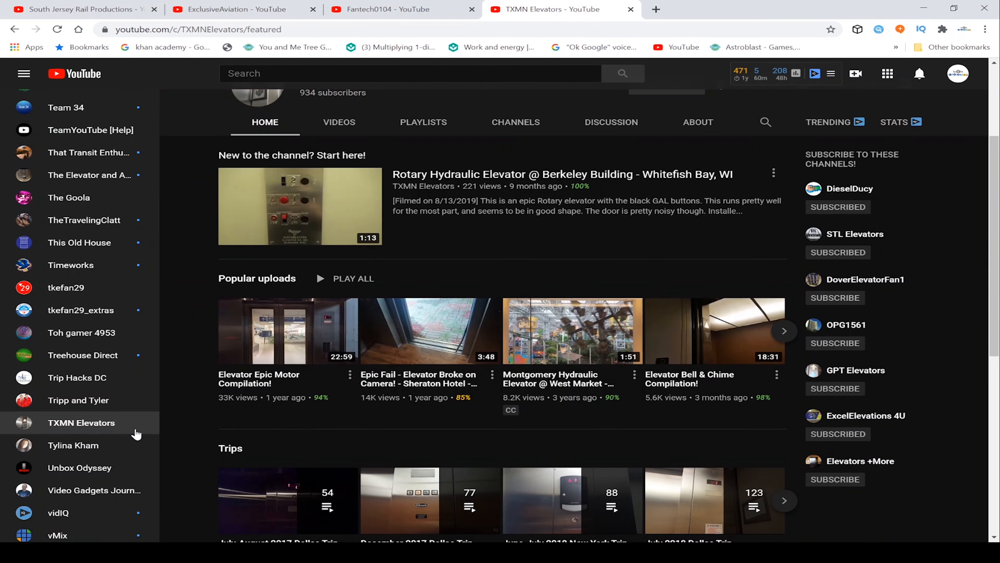
scroll(up, 3)
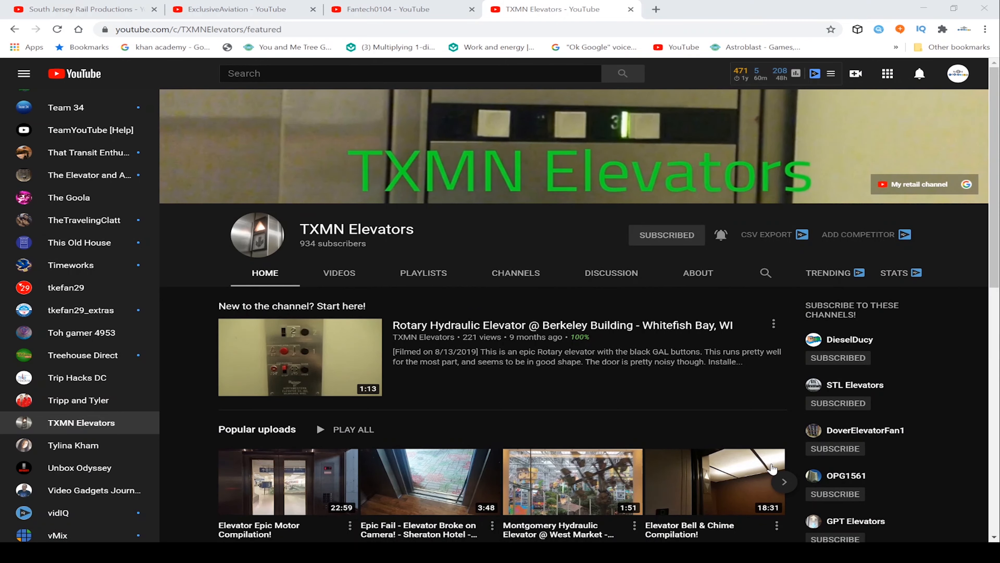
mouse_move(770, 466)
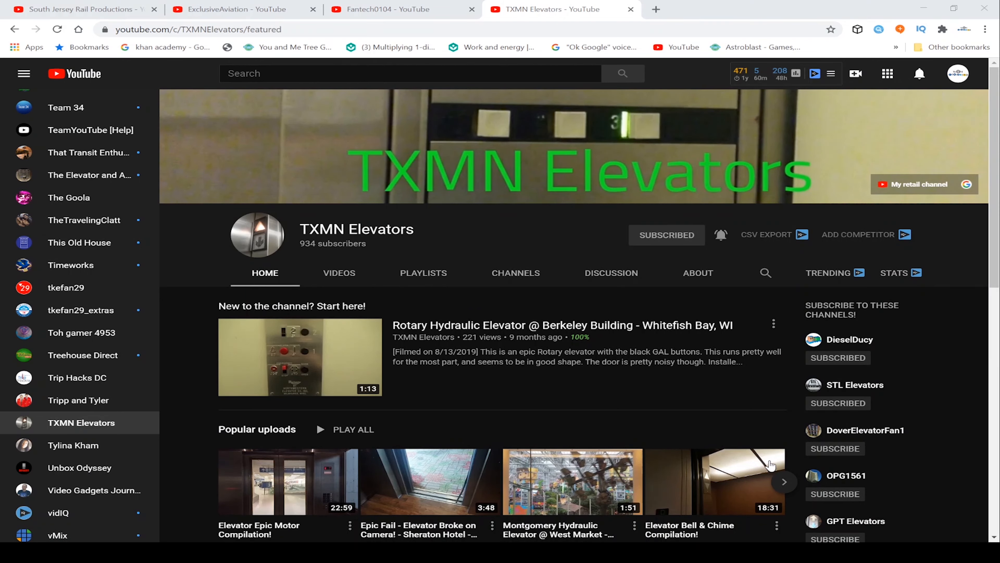